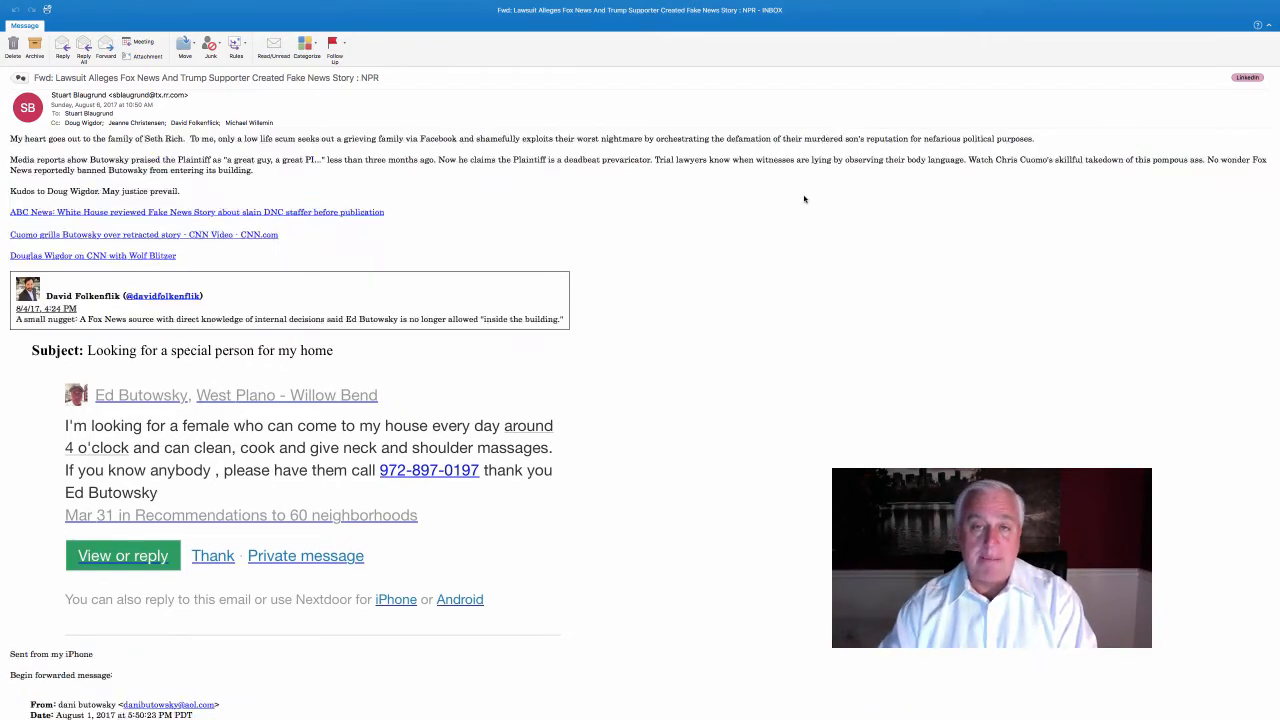
pyautogui.scroll(-3)
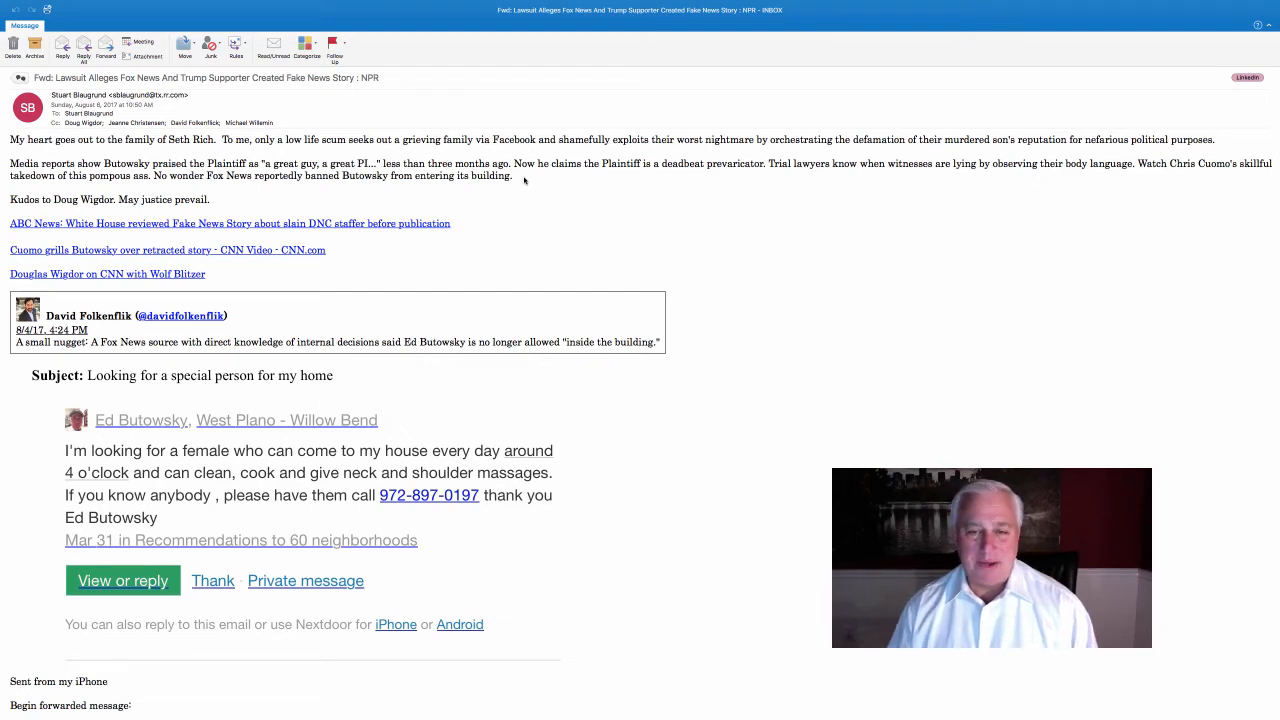
pyautogui.moveTo(590, 430)
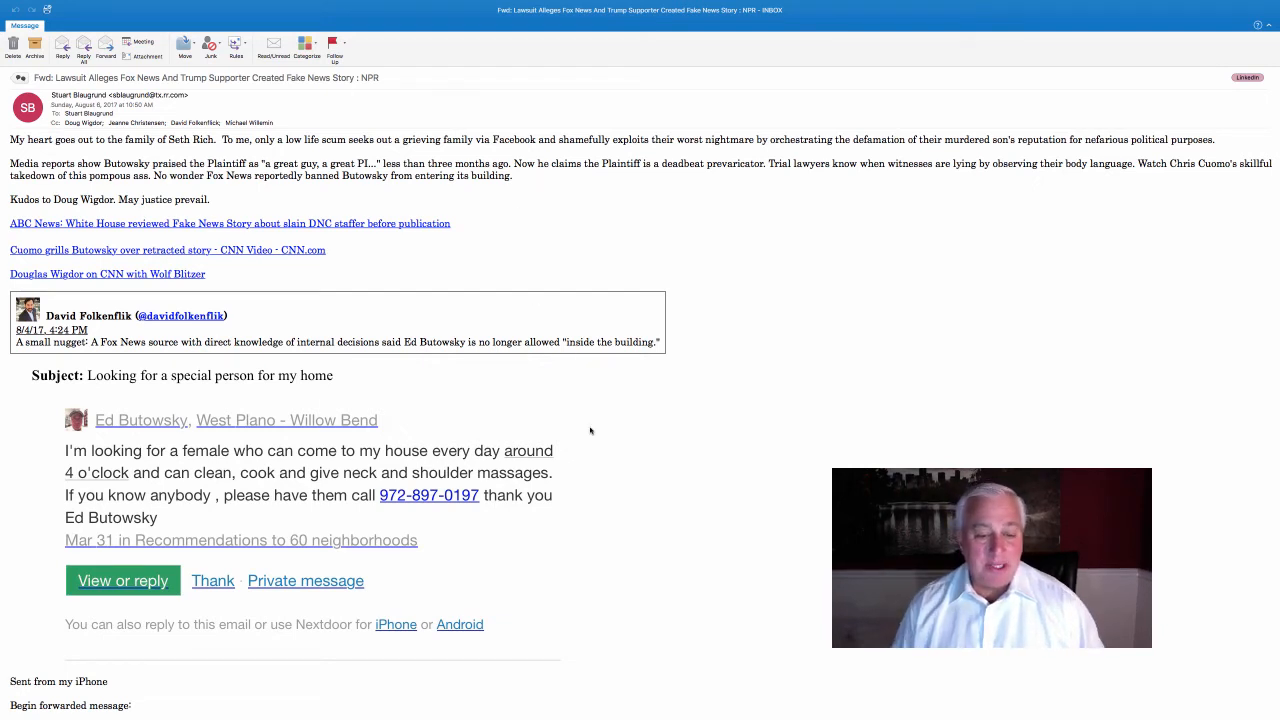
pyautogui.scroll(-3)
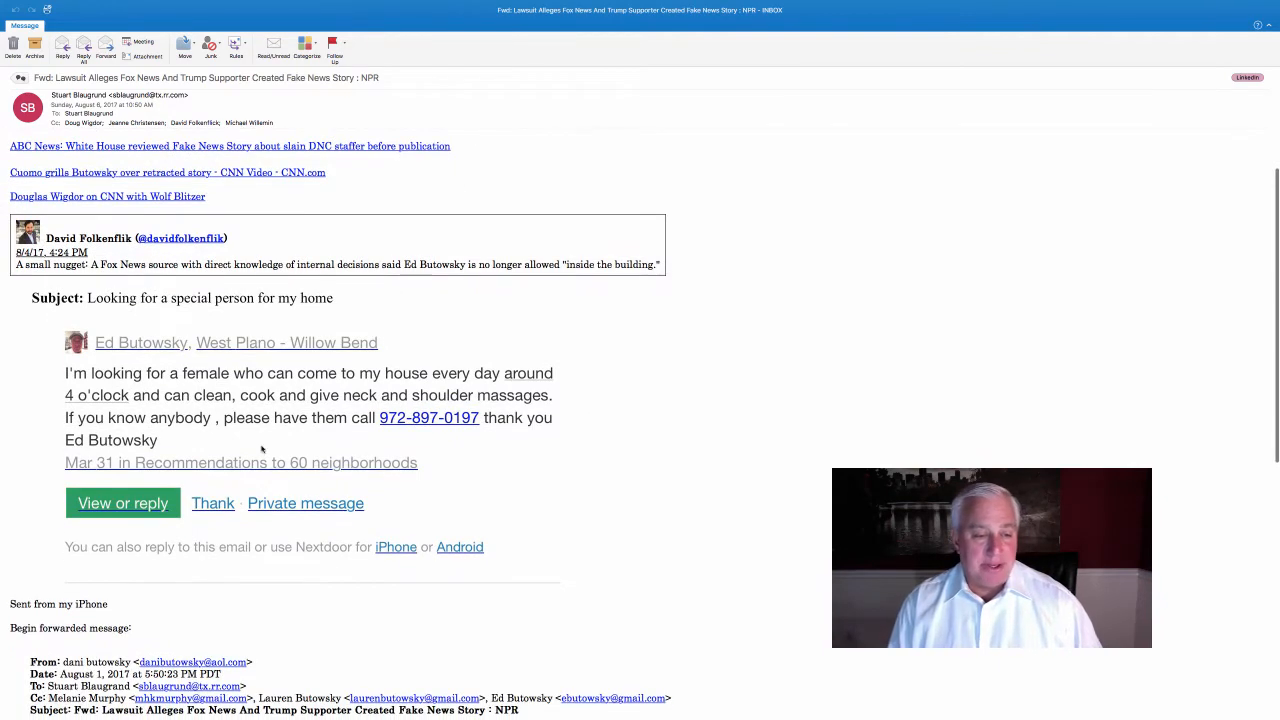
pyautogui.moveTo(280, 436)
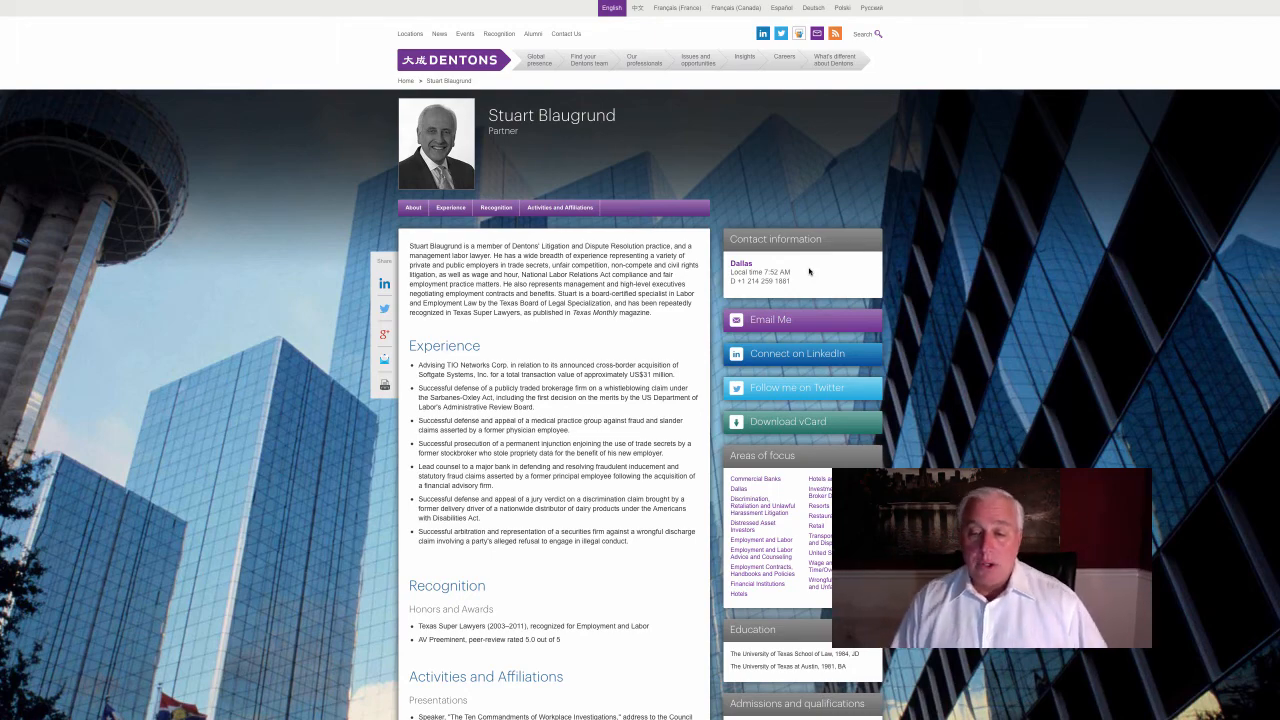
pyautogui.click(770, 320)
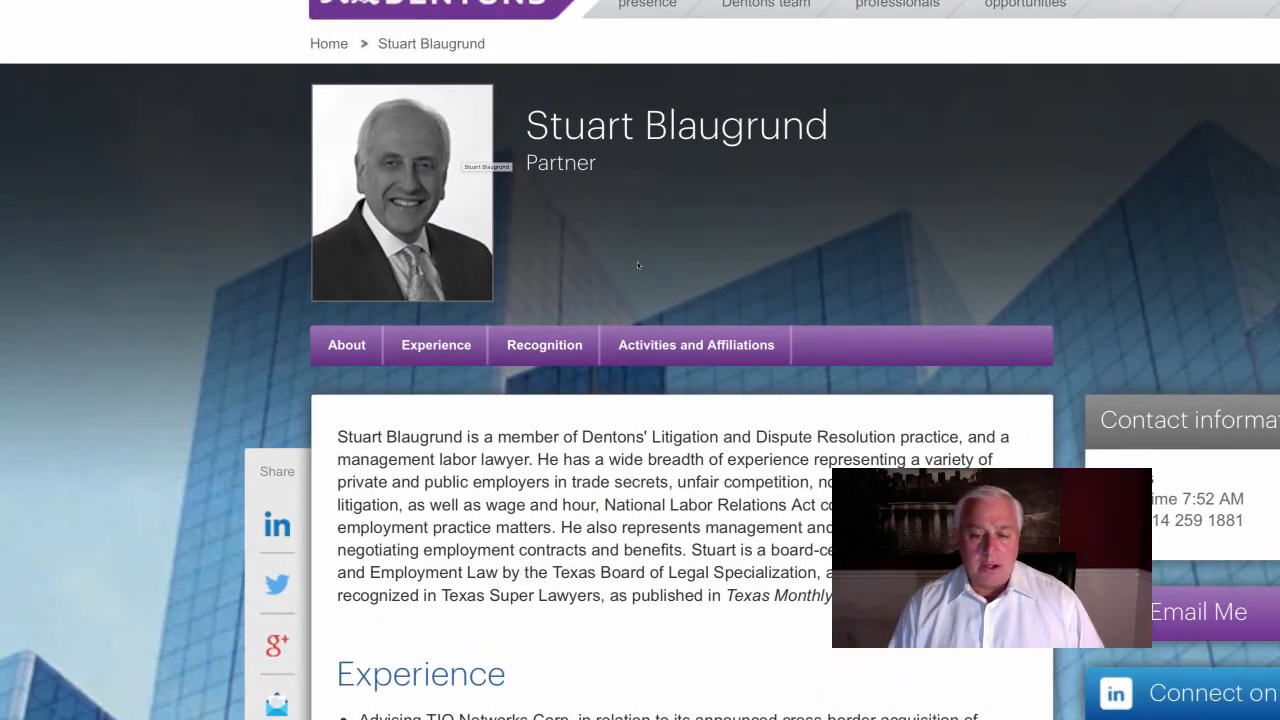
pyautogui.scroll(-3)
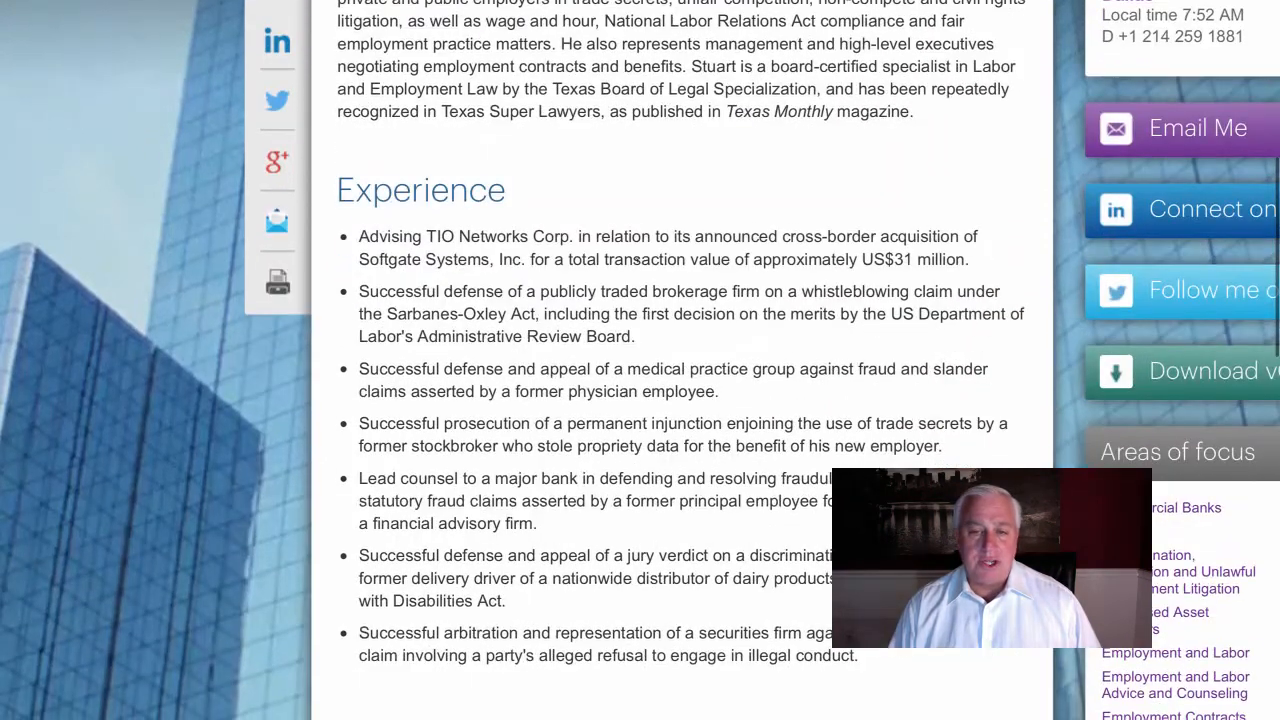
pyautogui.scroll(-3)
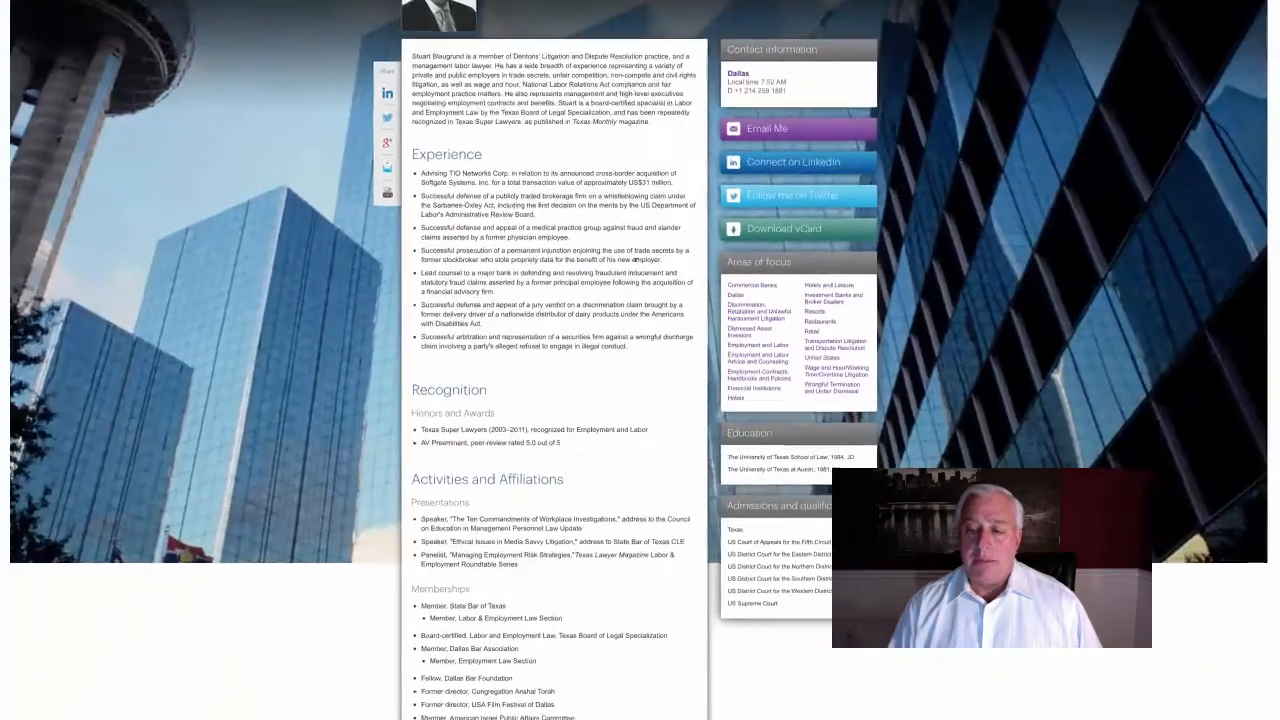
pyautogui.scroll(-3)
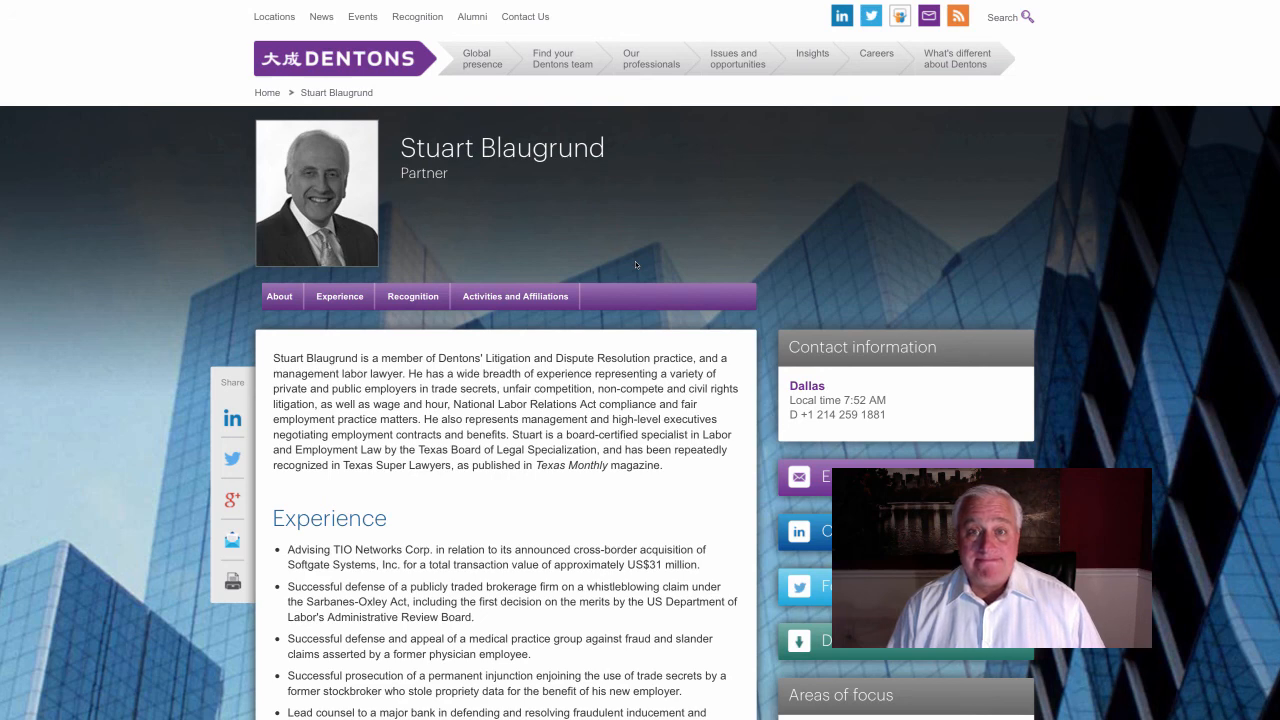
pyautogui.click(1024, 4)
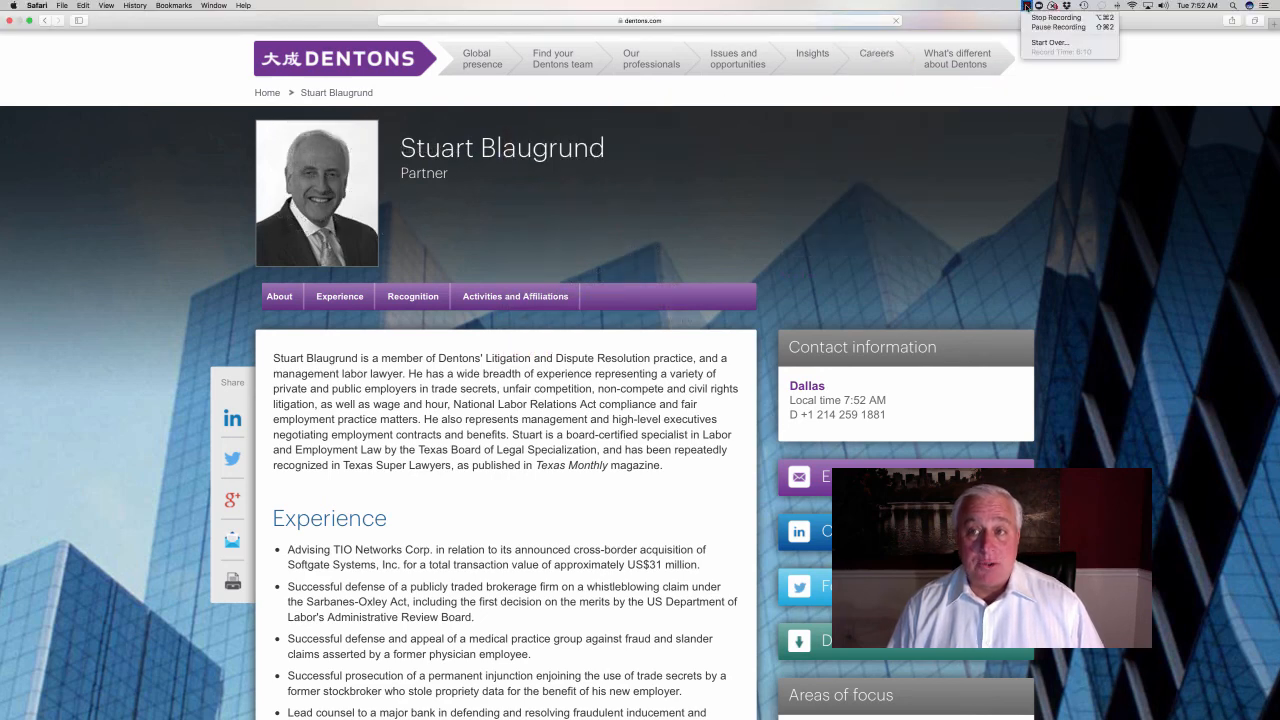